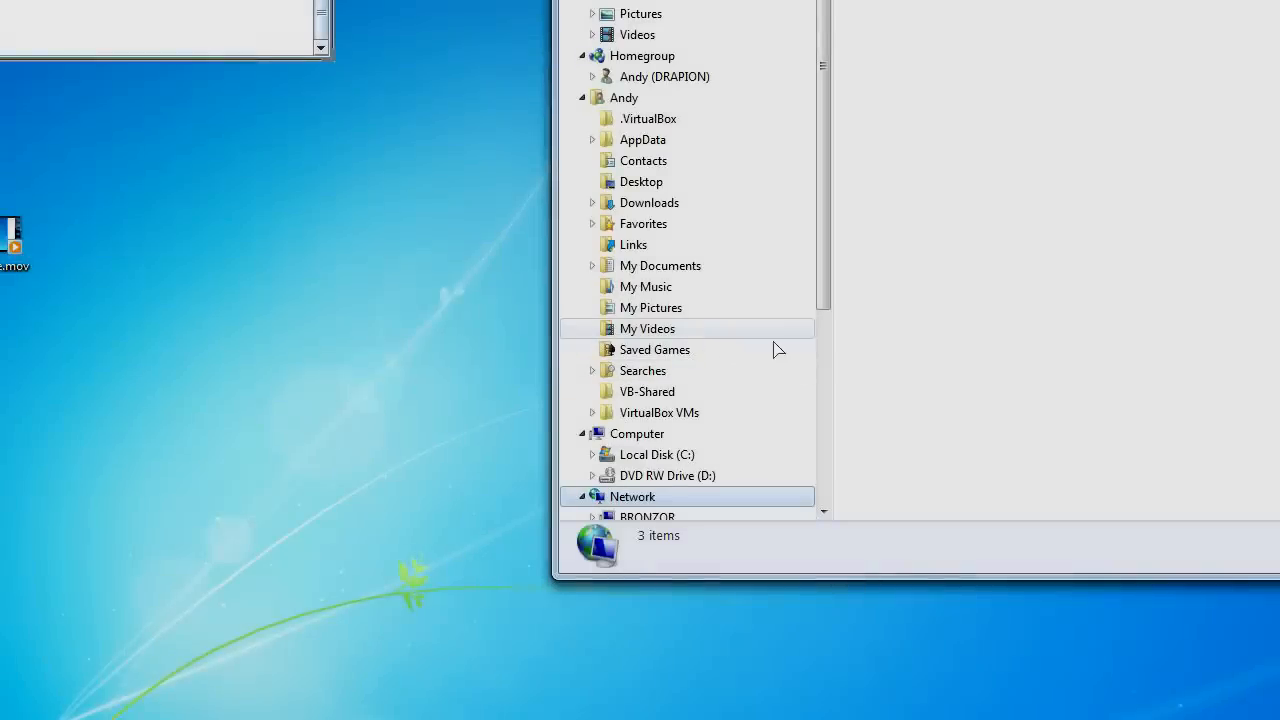
Browse the Network folder, attempt TURTWIG, and cancel the failed Enter Network Password prompt.
{"action": "scroll", "scroll_direction": "down", "scroll_amount": 3}
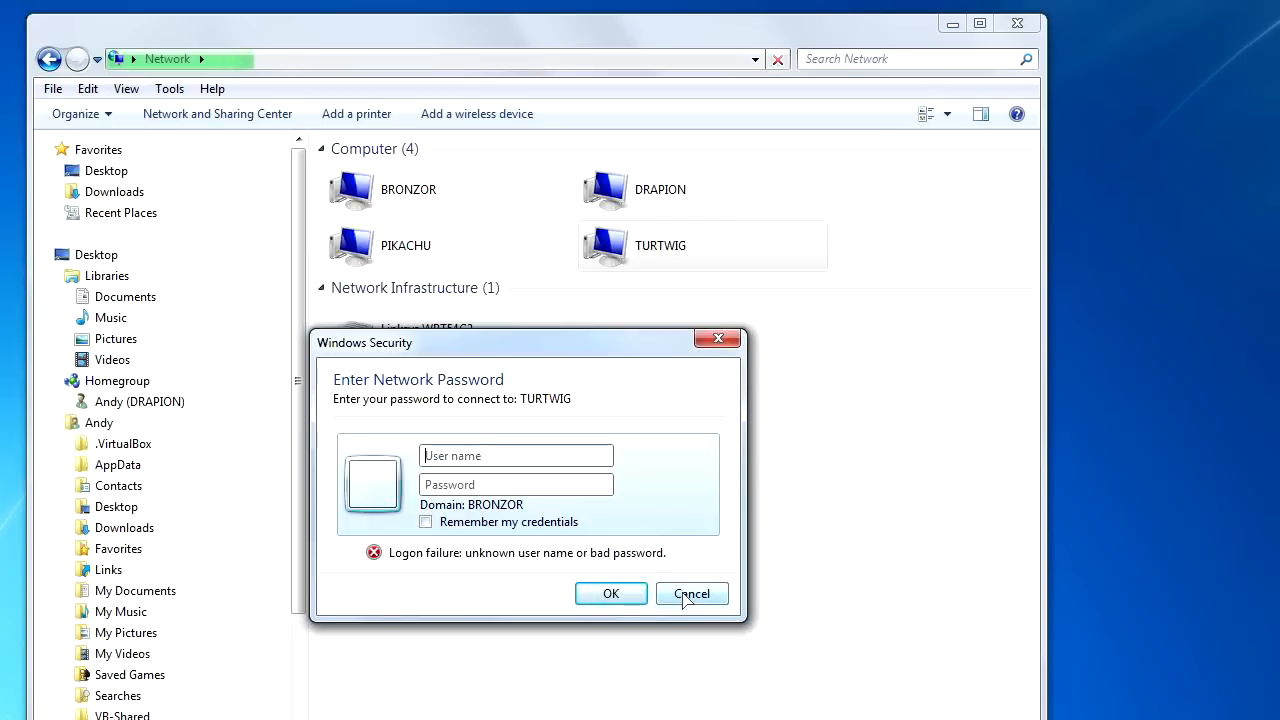
{"action": "left_click", "coordinate": [692, 592]}
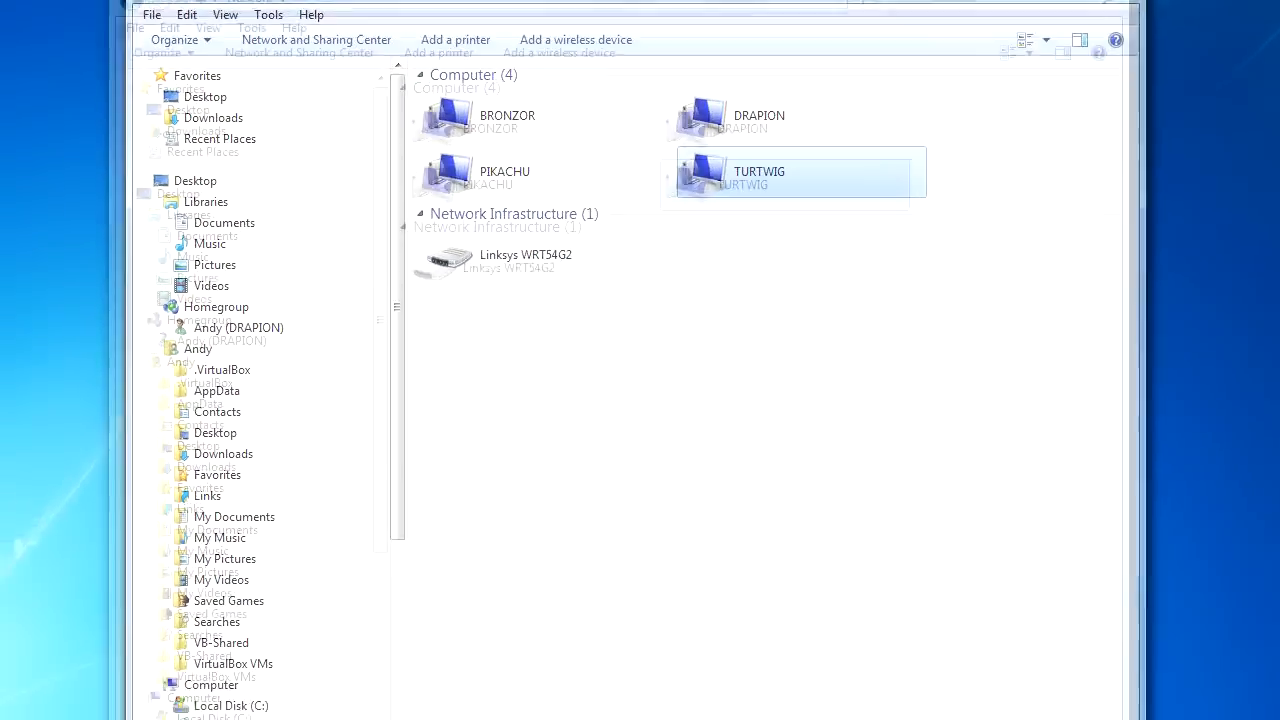
Reach Credential Manager in Control Panel, showing saved credentials ABSOL and DRAPION.
{"action": "left_click", "coordinate": [24, 698]}
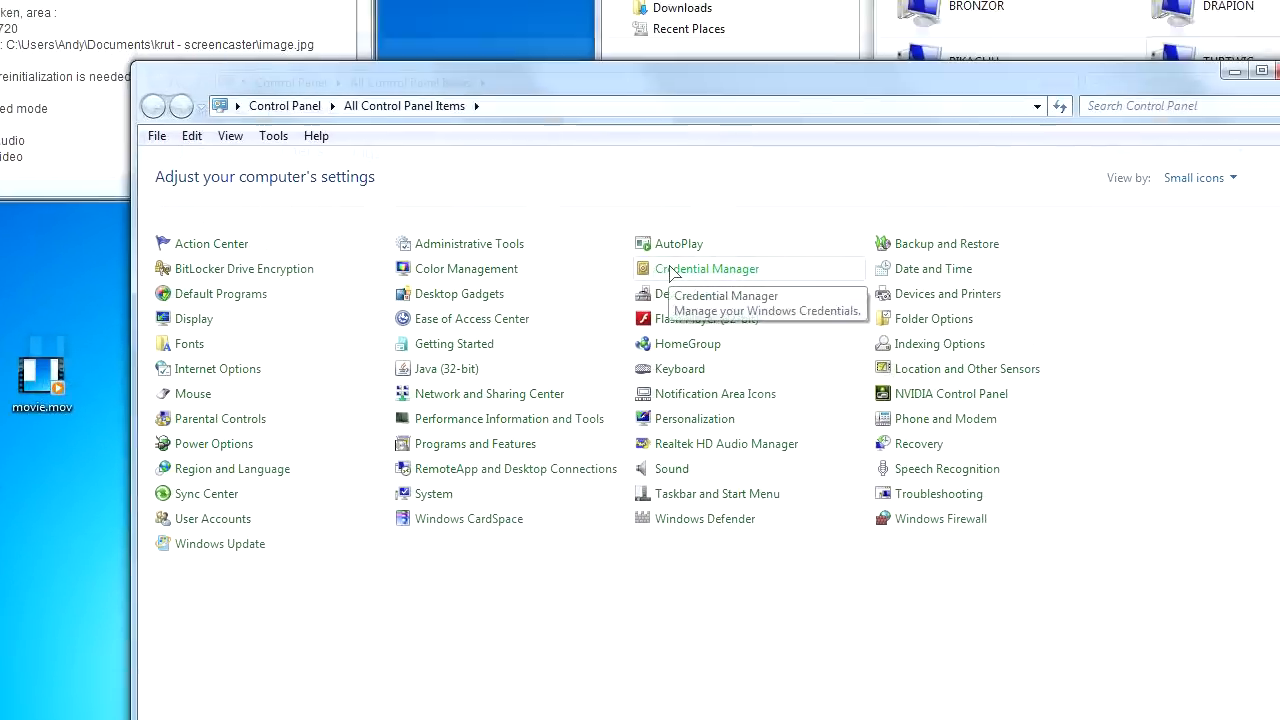
{"action": "left_click", "coordinate": [708, 268]}
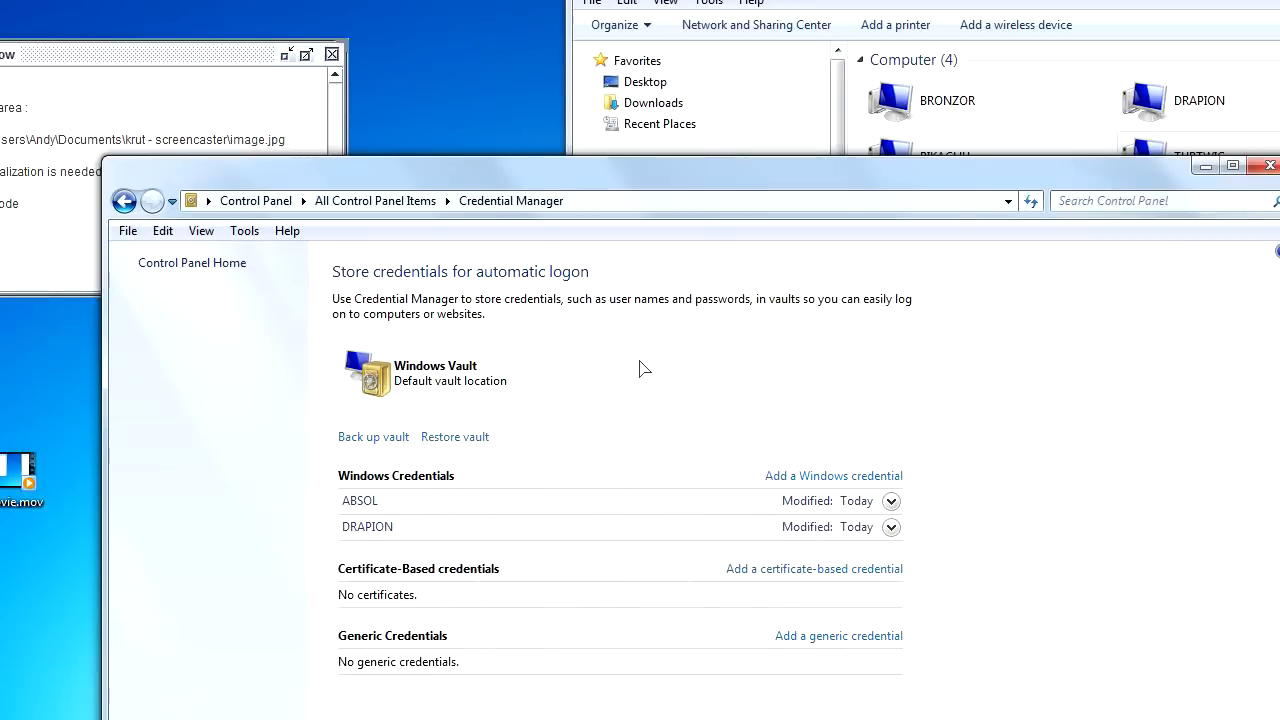
Add a Windows credential for TURTWIG with user name Andy and a password.
{"action": "left_click", "coordinate": [832, 476]}
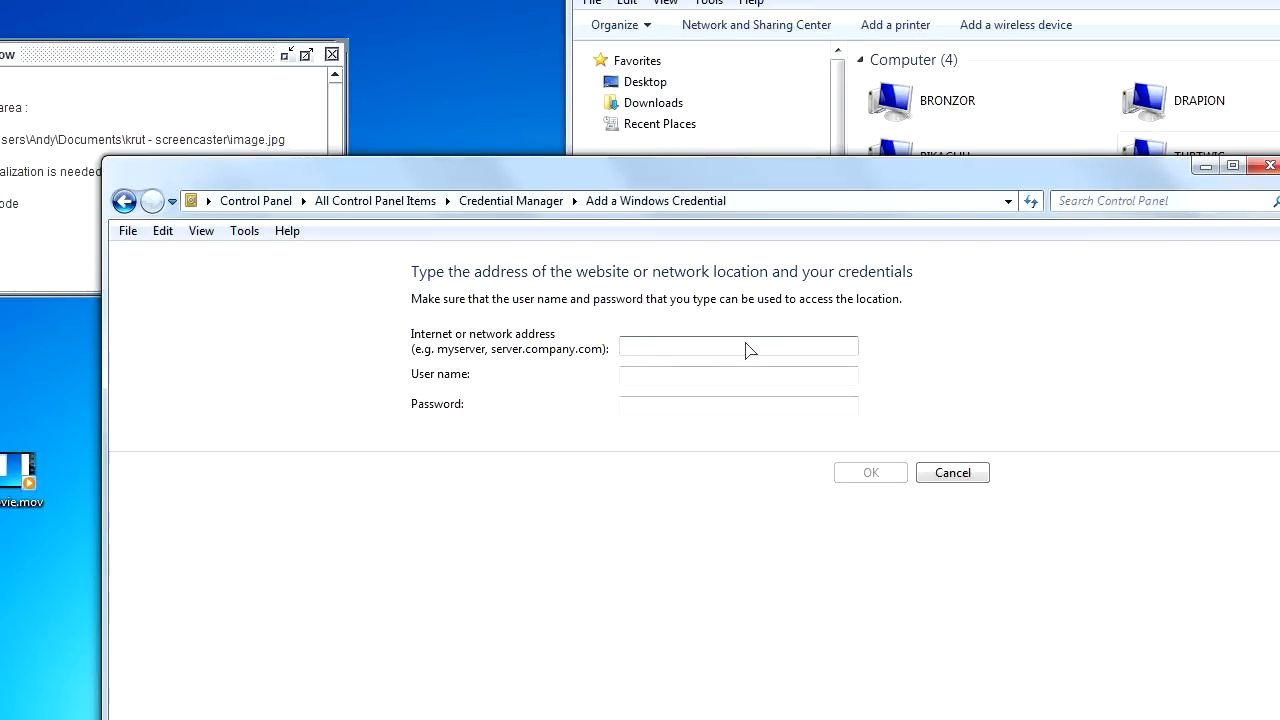
{"action": "type", "text": "TURTWIG"}
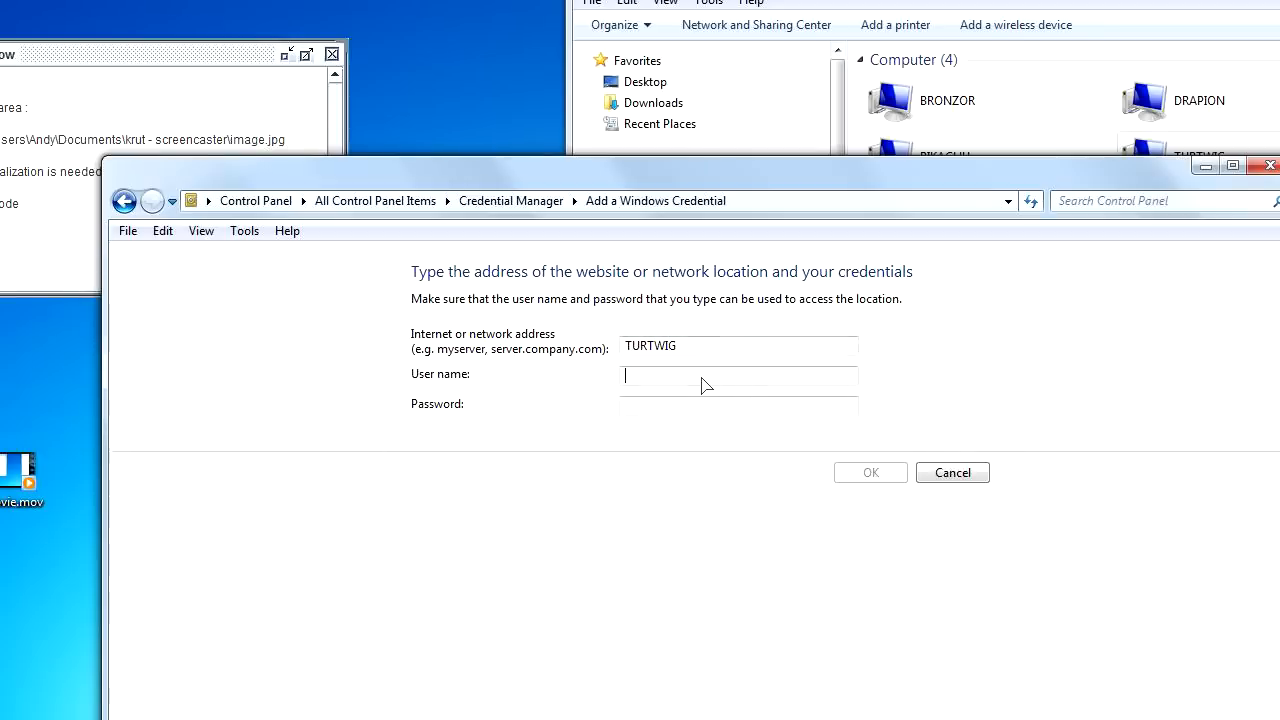
{"action": "type", "text": "Andy"}
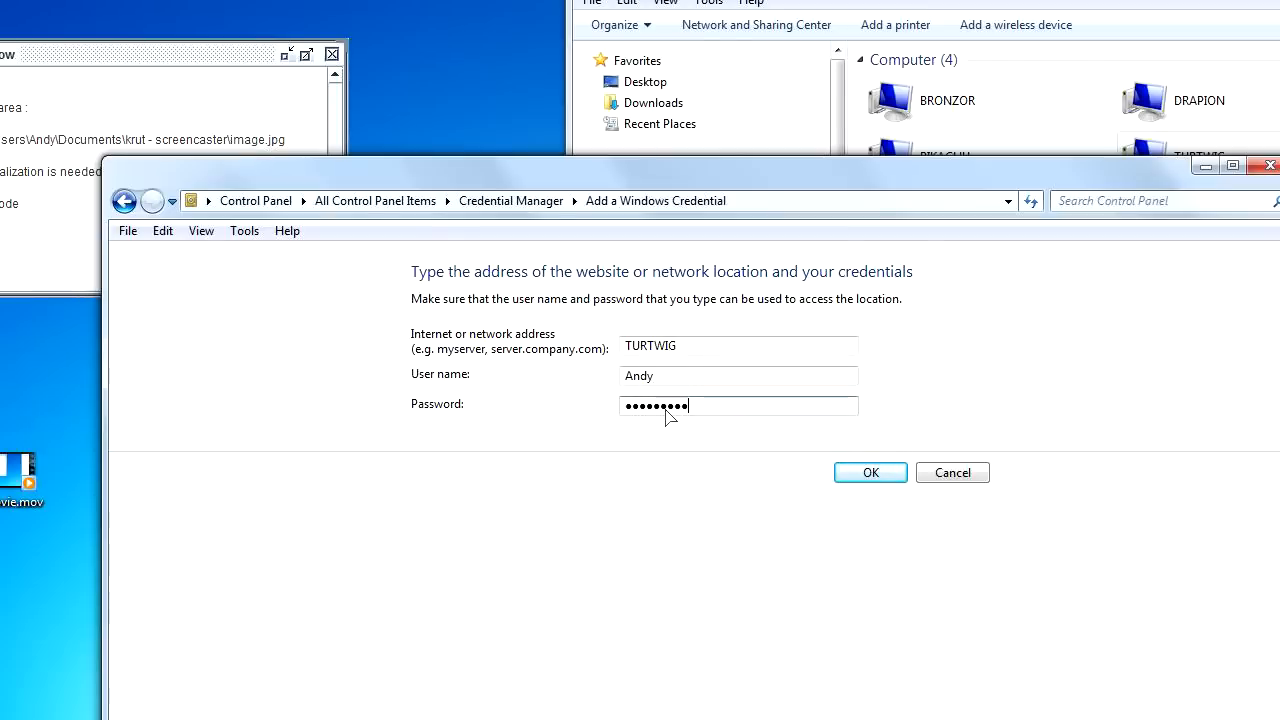
{"action": "left_click", "coordinate": [868, 472]}
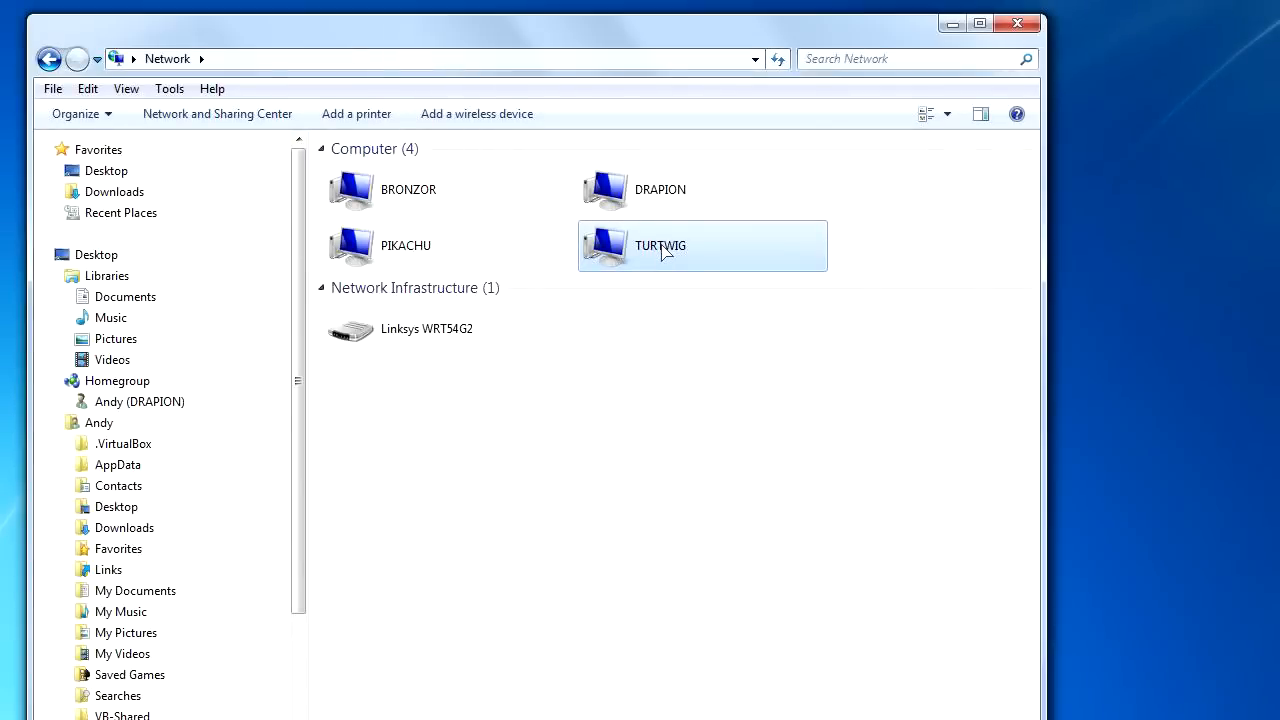
Browse TURTWIG's Turtwig_Pool share into Andy's Cameyo Apps folder and try launching HandBrake.cameyo.exe.
{"action": "double_click", "coordinate": [660, 244]}
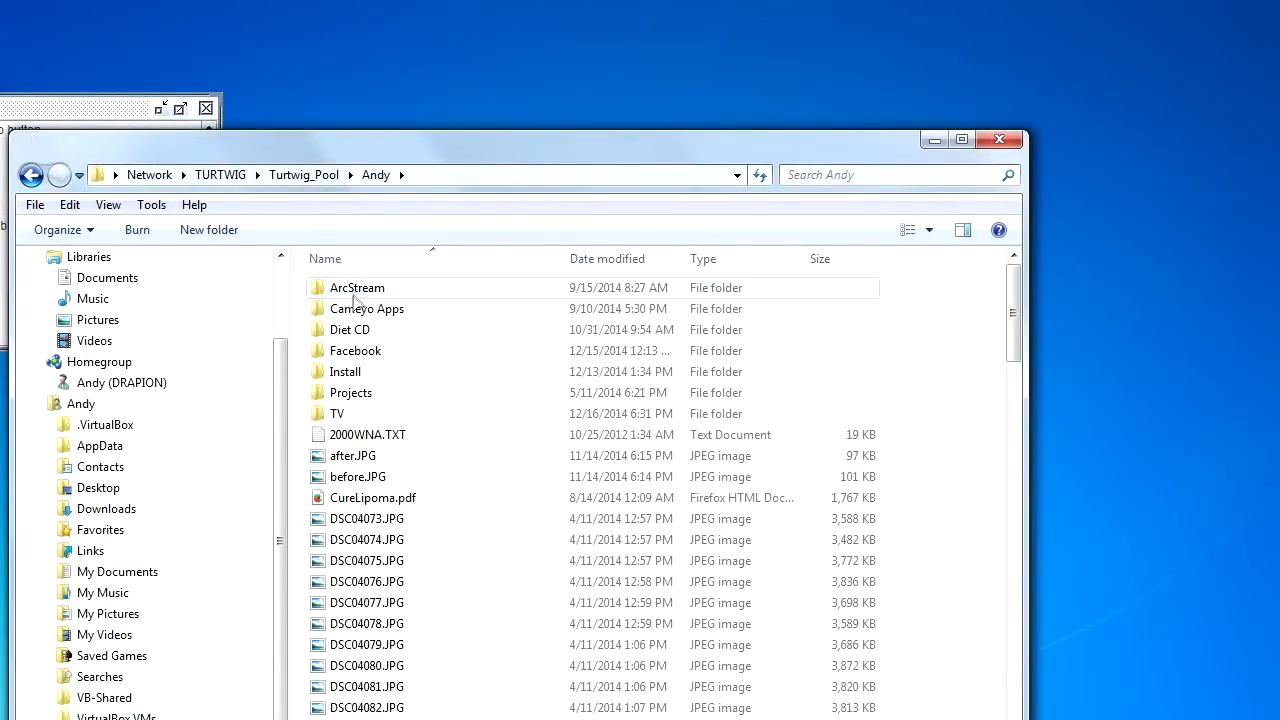
{"action": "double_click", "coordinate": [368, 308]}
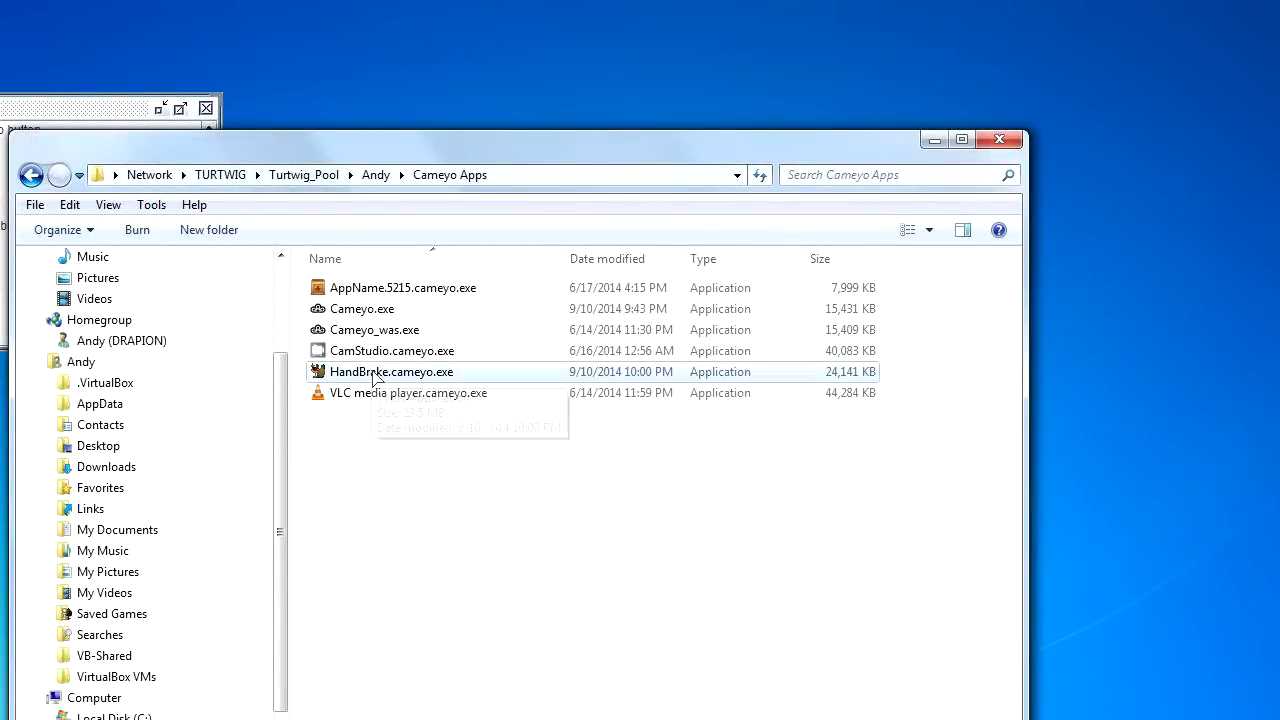
{"action": "double_click", "coordinate": [392, 370]}
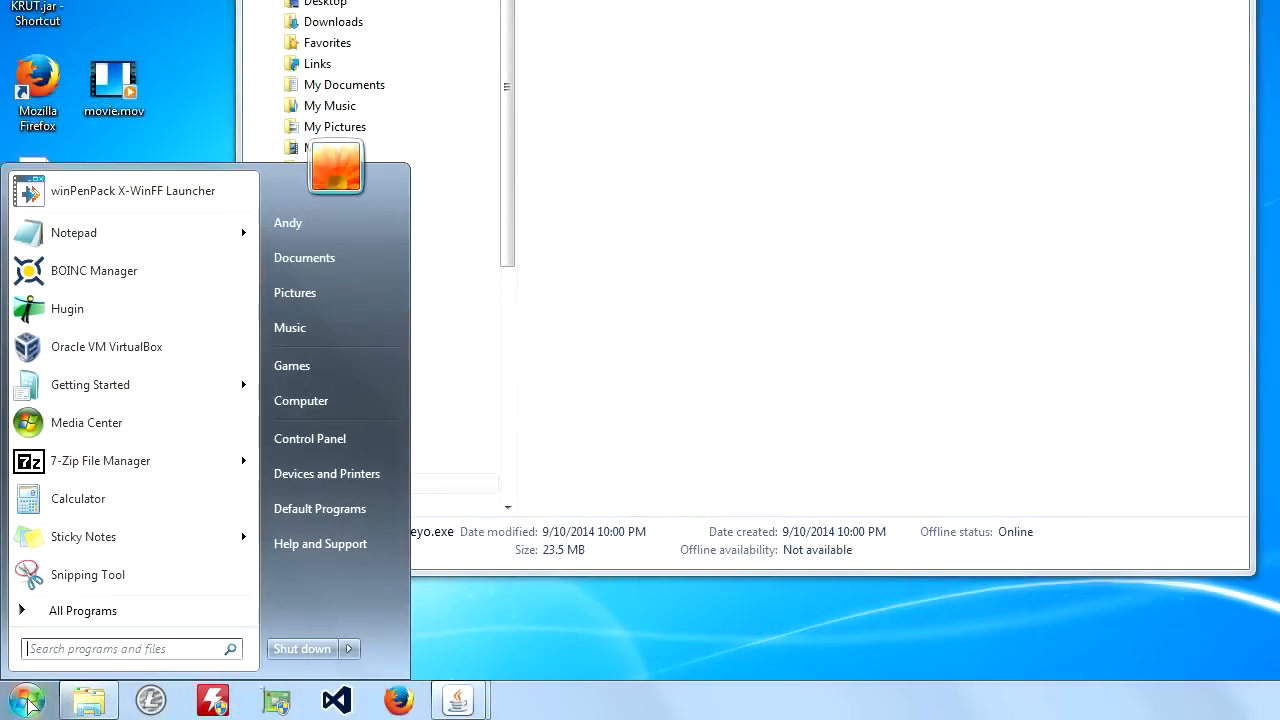
{"action": "mouse_move", "coordinate": [288, 504]}
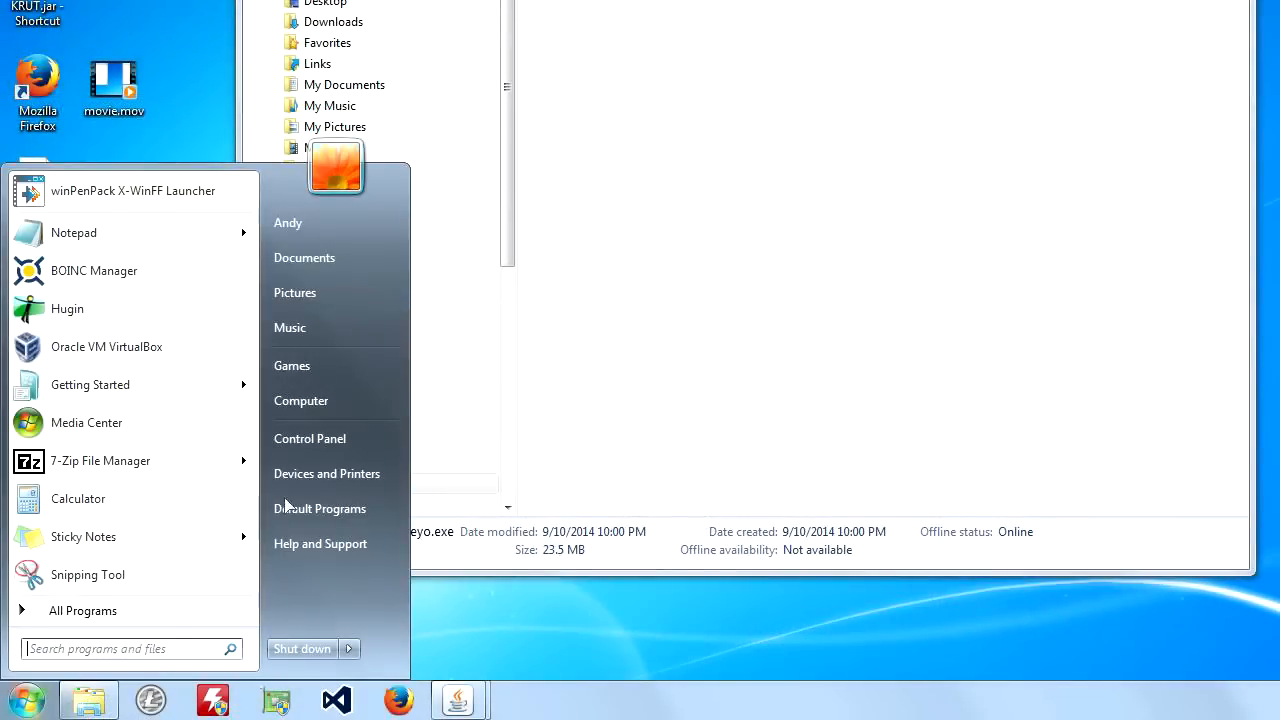
Reach the Local intranet zone's Sites settings under Internet Properties' Security settings.
{"action": "left_click", "coordinate": [310, 438]}
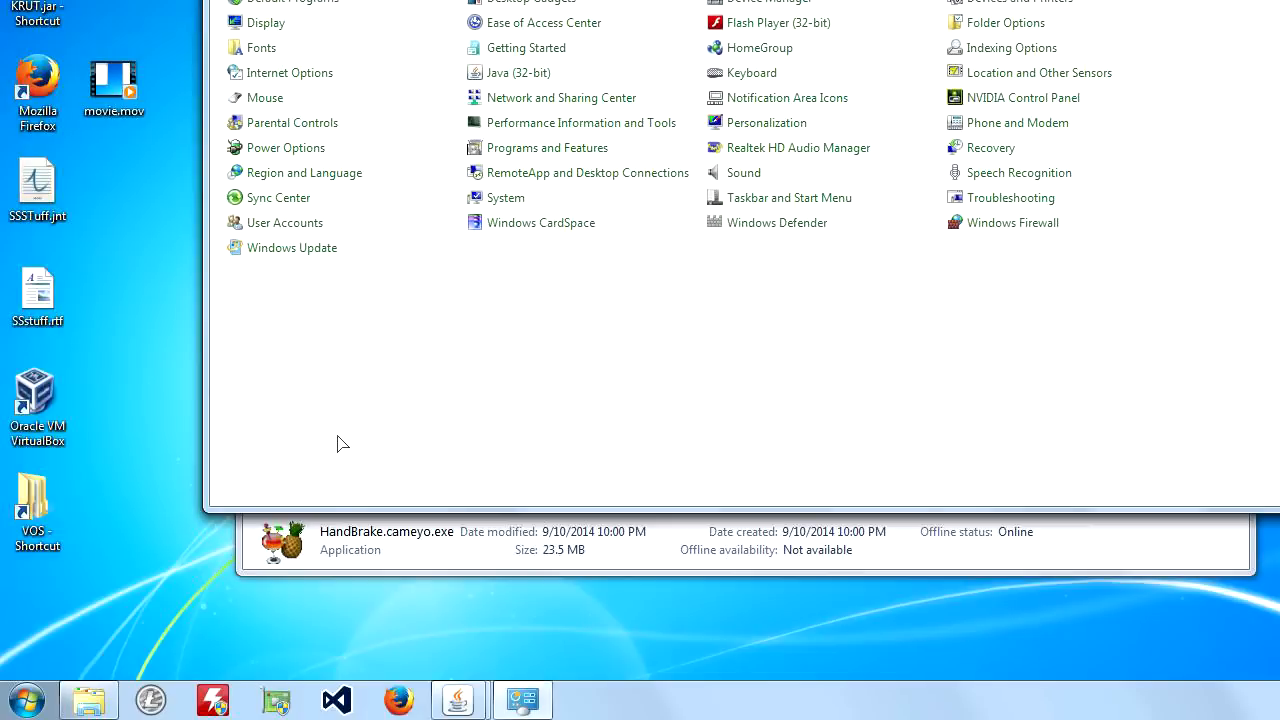
{"action": "mouse_move", "coordinate": [312, 76]}
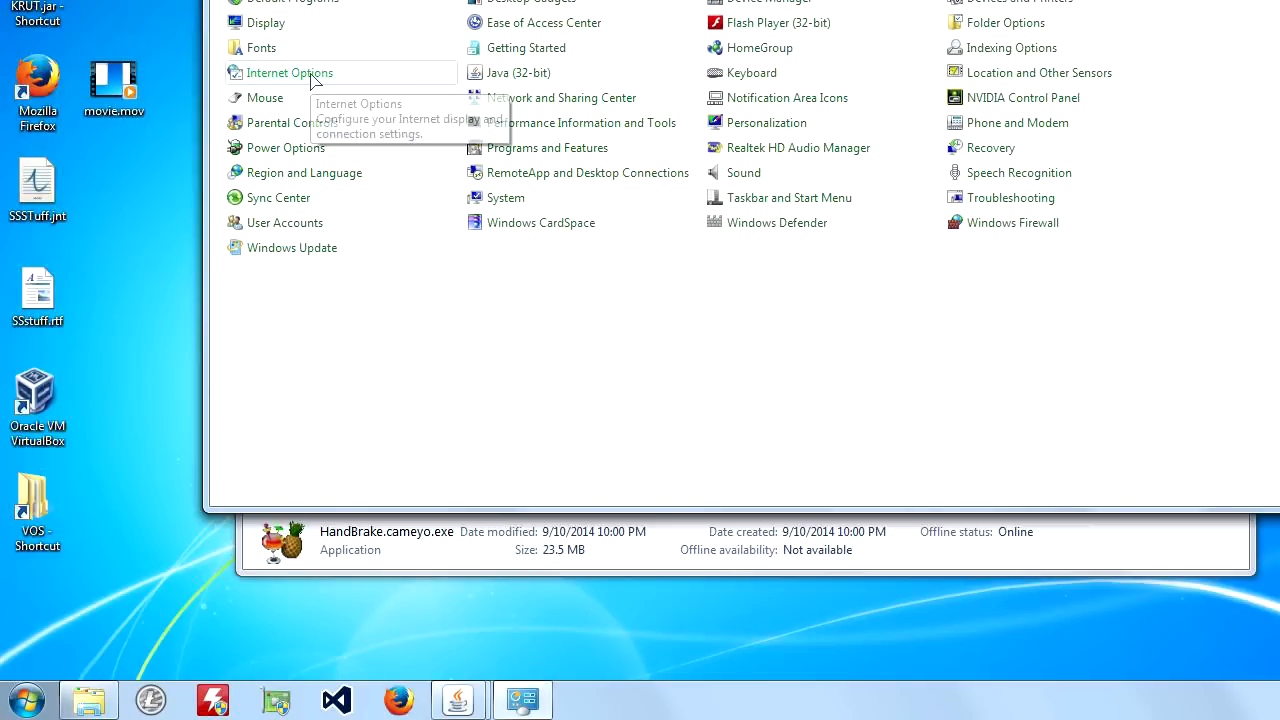
{"action": "left_click", "coordinate": [288, 72]}
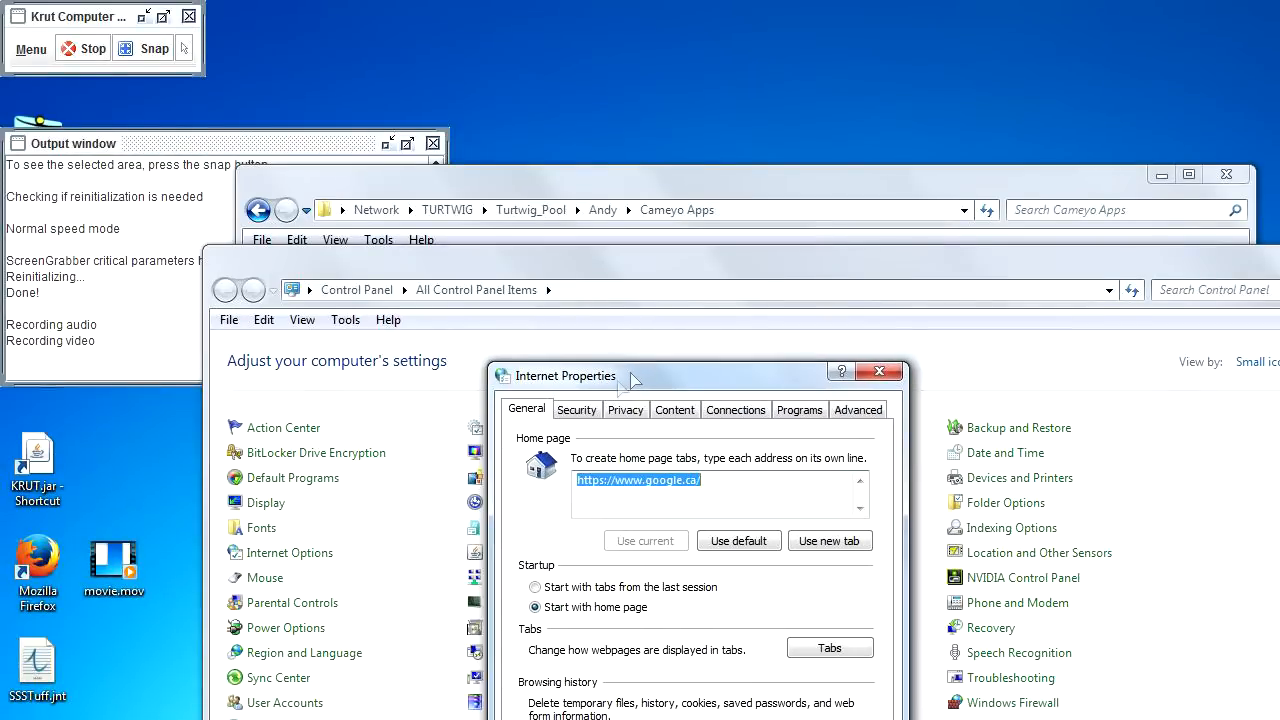
{"action": "left_click", "coordinate": [576, 408]}
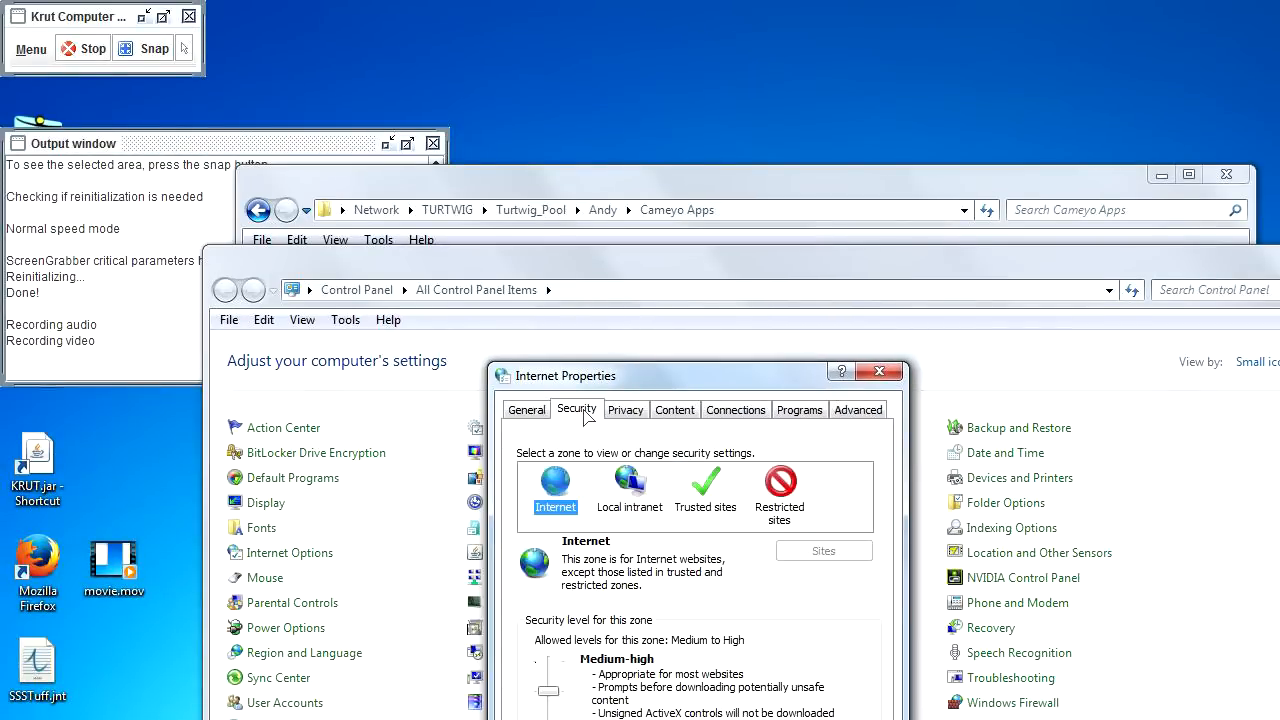
{"action": "left_click", "coordinate": [628, 490]}
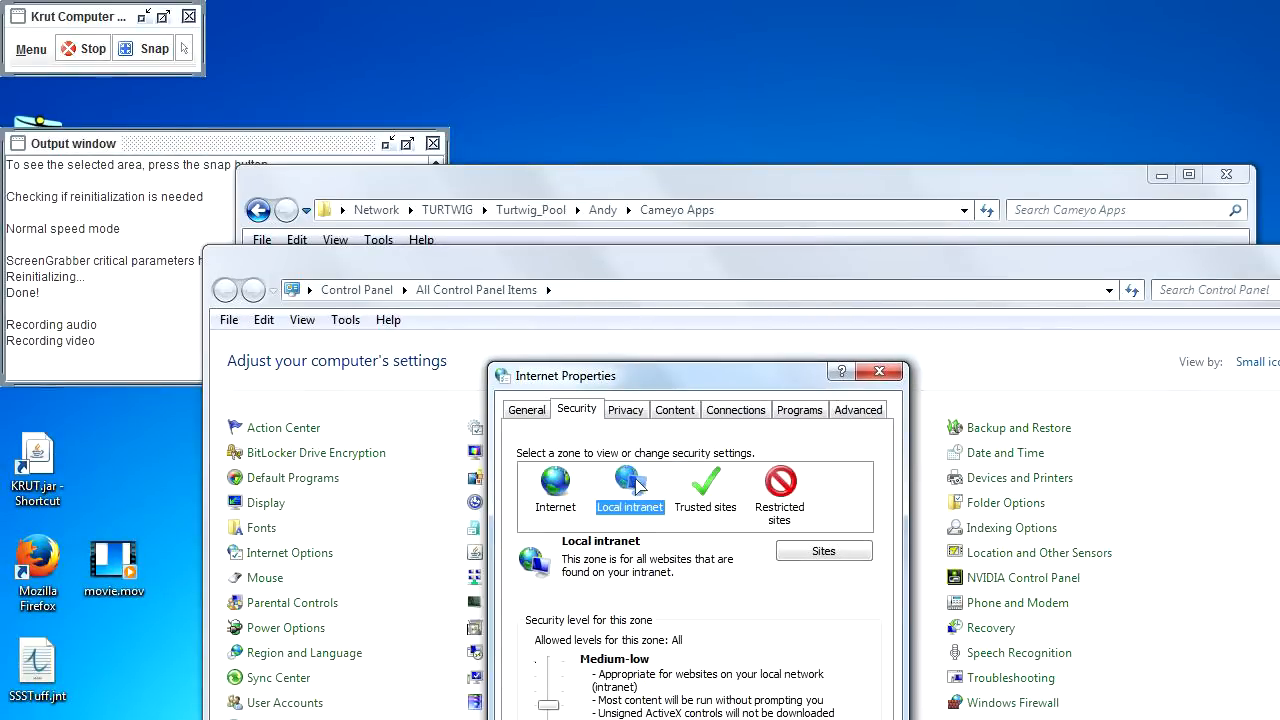
{"action": "left_click", "coordinate": [824, 550]}
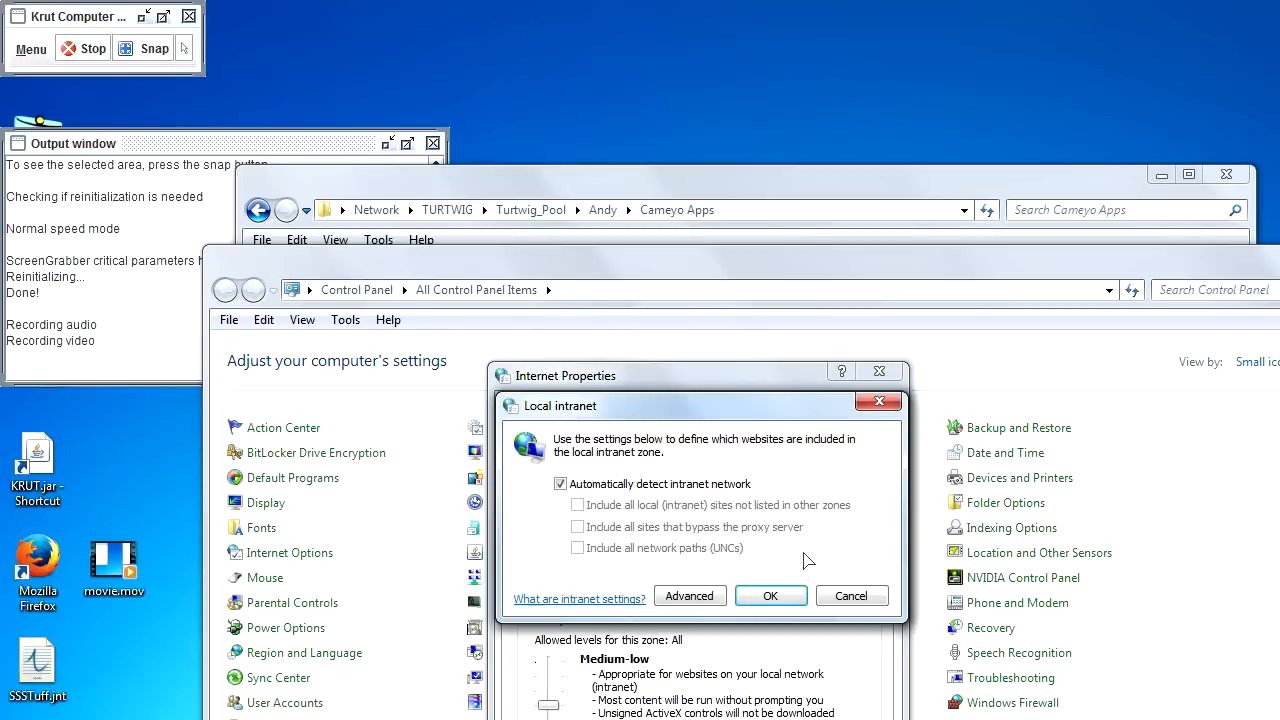
Add turtwig to the Local intranet zone's websites list and close the list.
{"action": "left_click", "coordinate": [688, 596]}
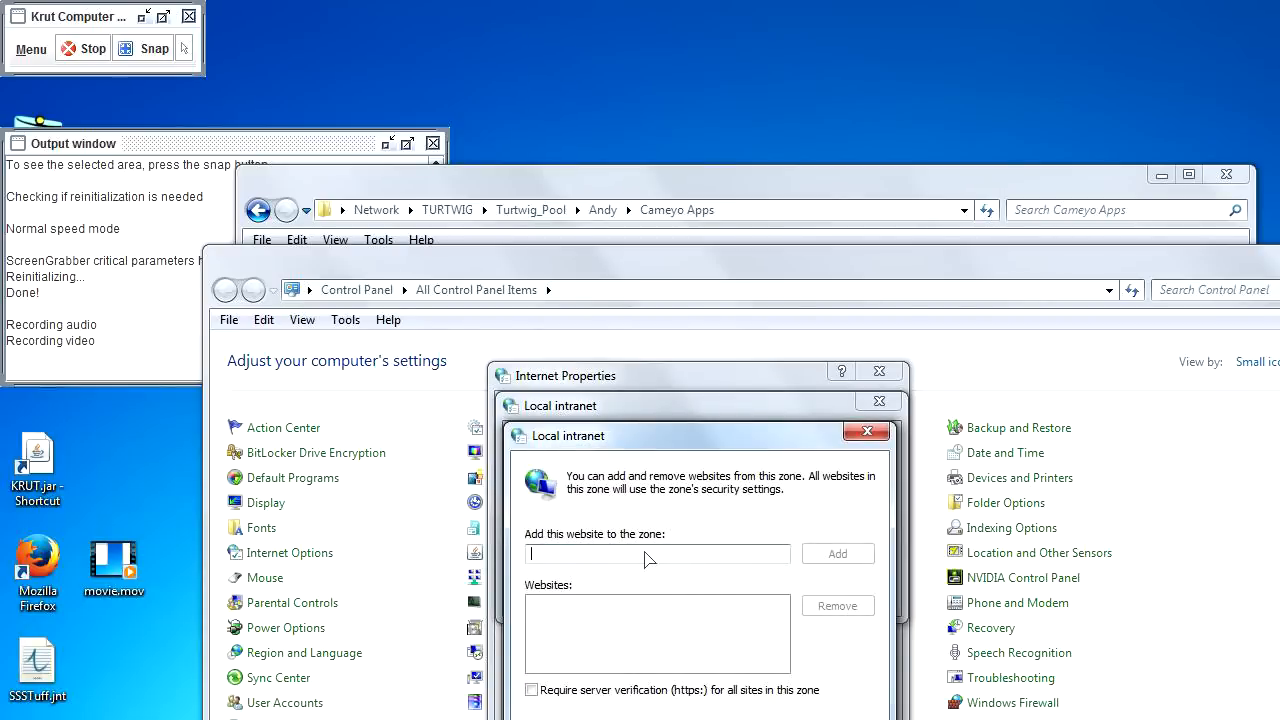
{"action": "type", "text": "turt"}
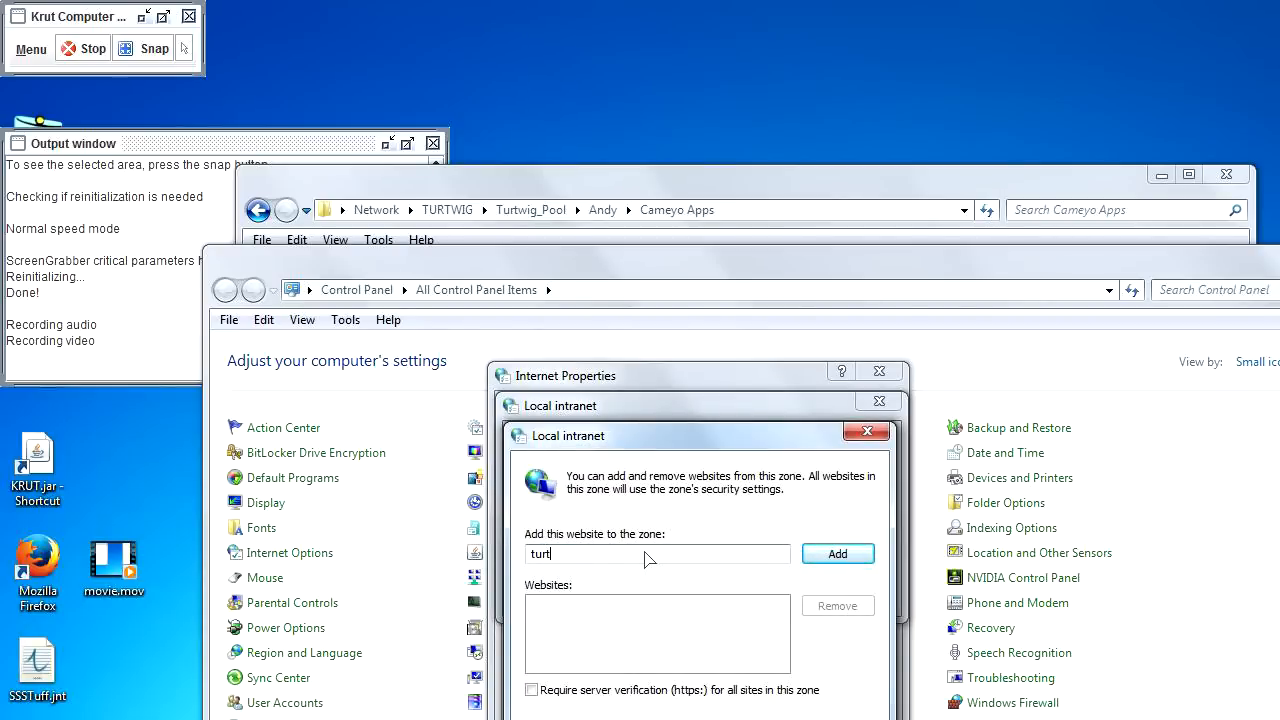
{"action": "type", "text": "wig"}
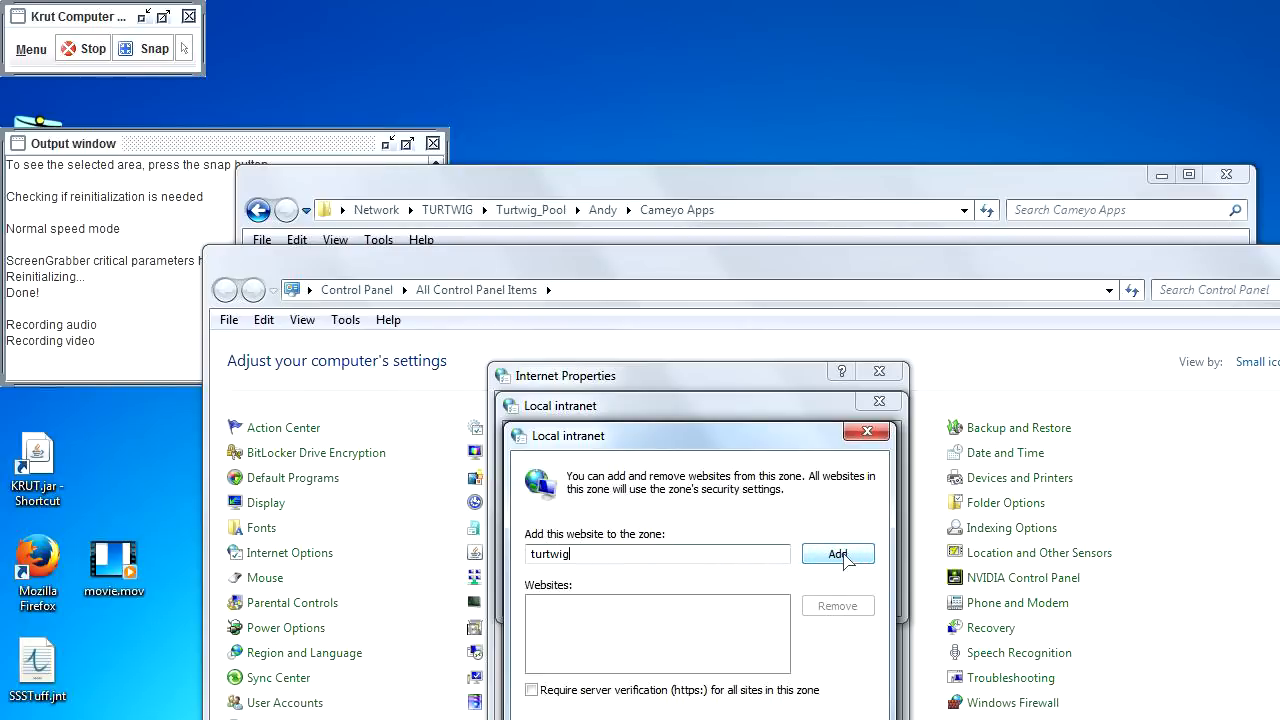
{"action": "left_click", "coordinate": [838, 554]}
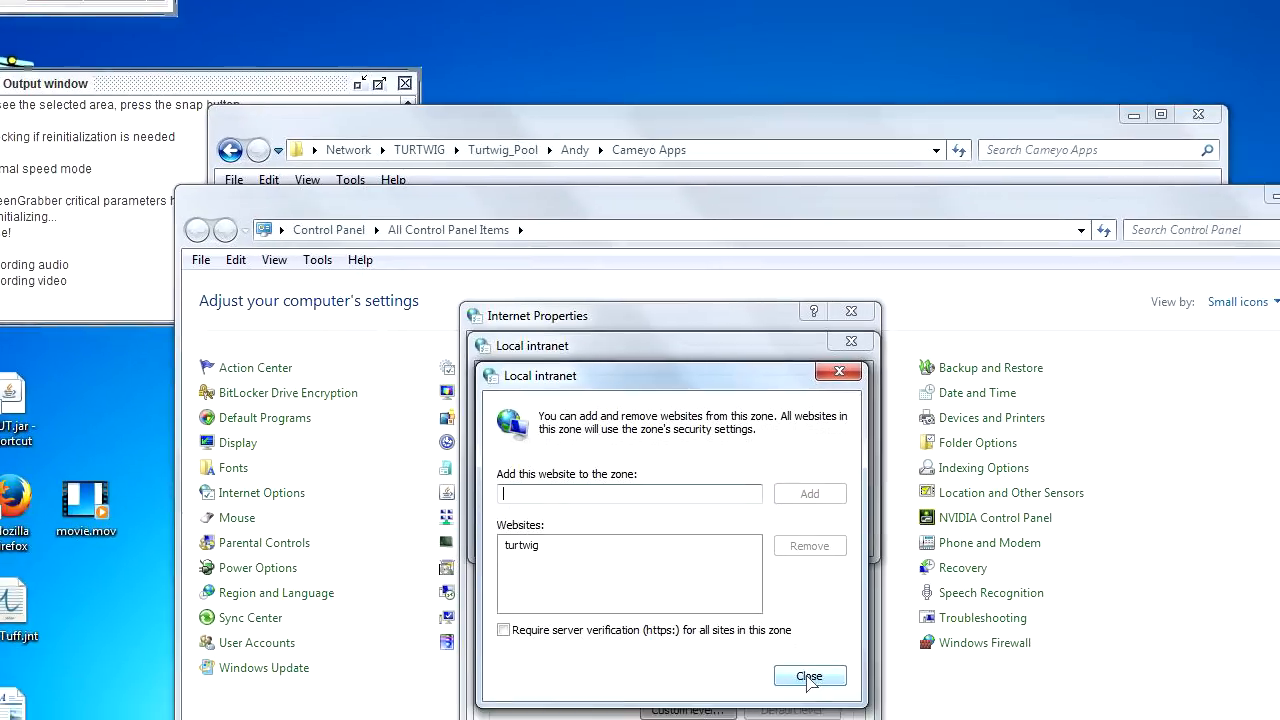
{"action": "left_click", "coordinate": [808, 676]}
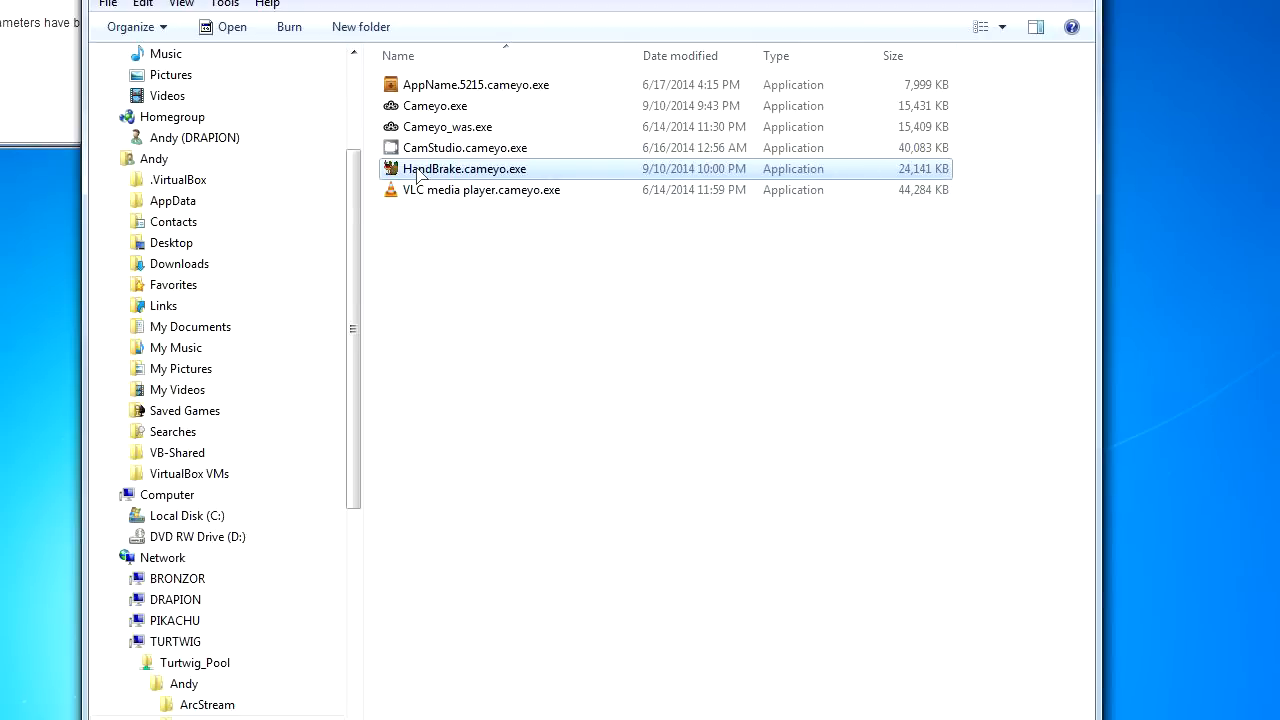
{"action": "mouse_move", "coordinate": [448, 228]}
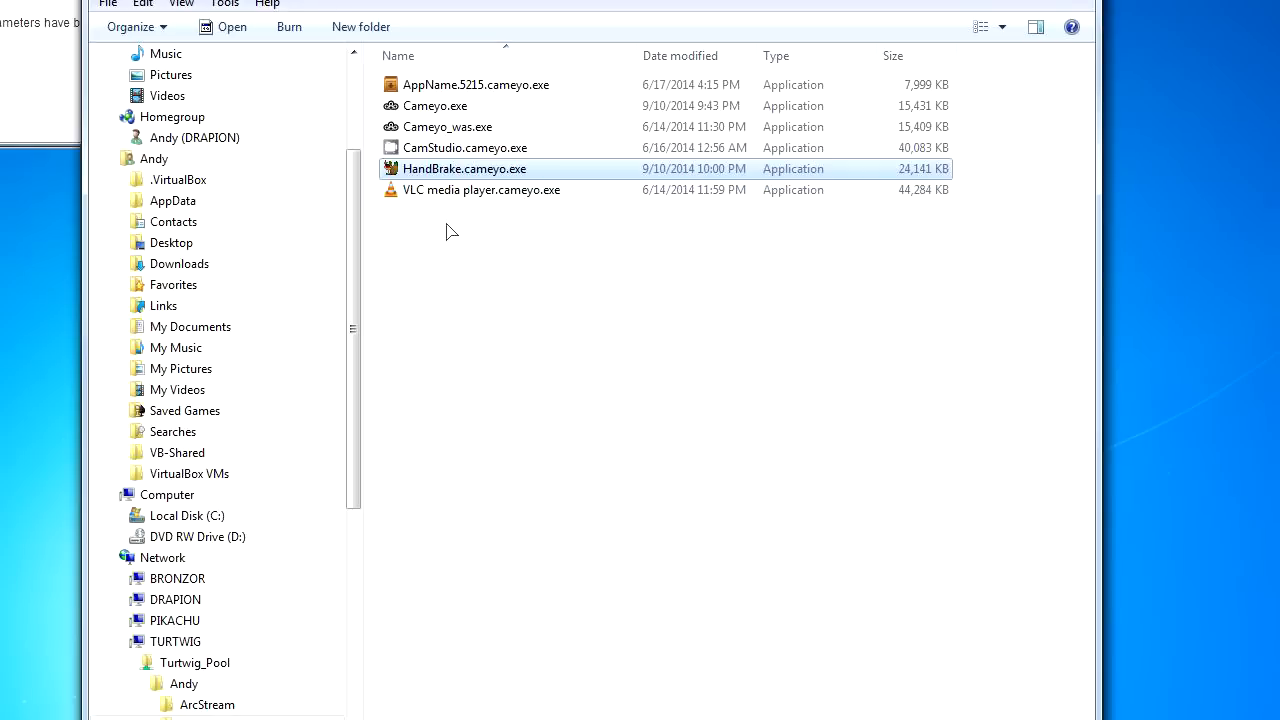
Launch HandBrake.cameyo.exe from the Cameyo Apps share, now without a warning.
{"action": "double_click", "coordinate": [464, 168]}
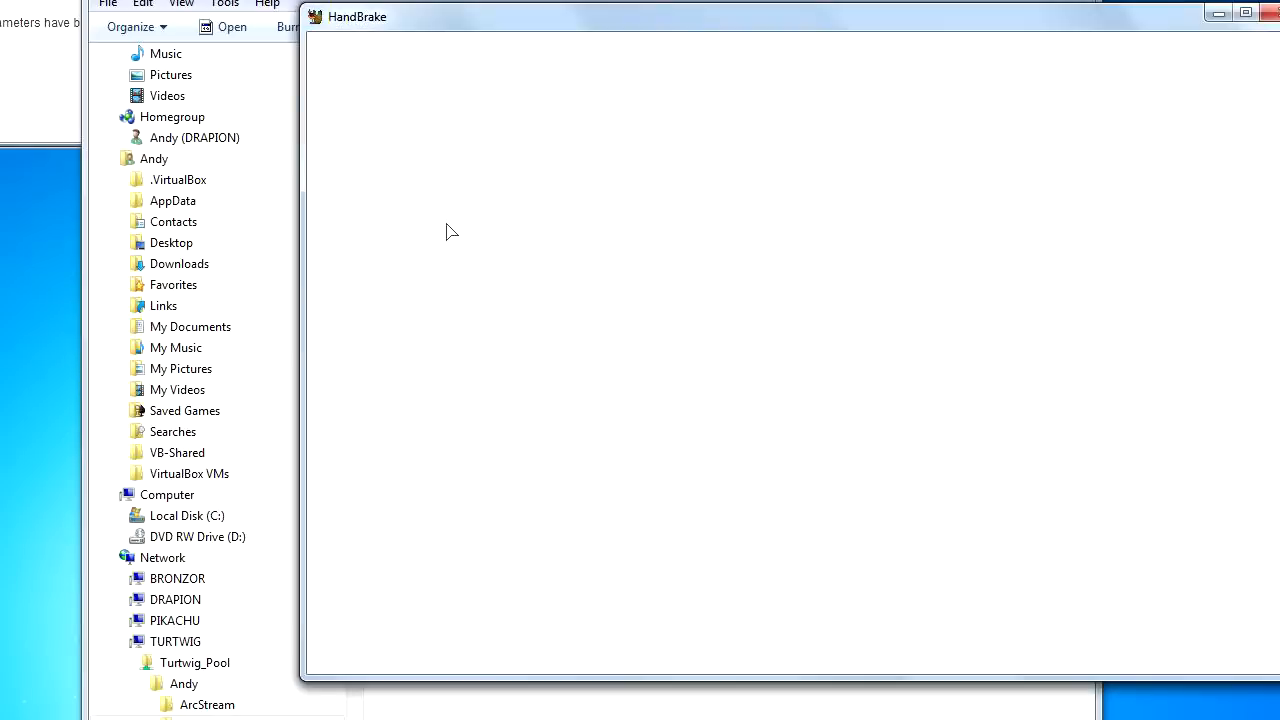